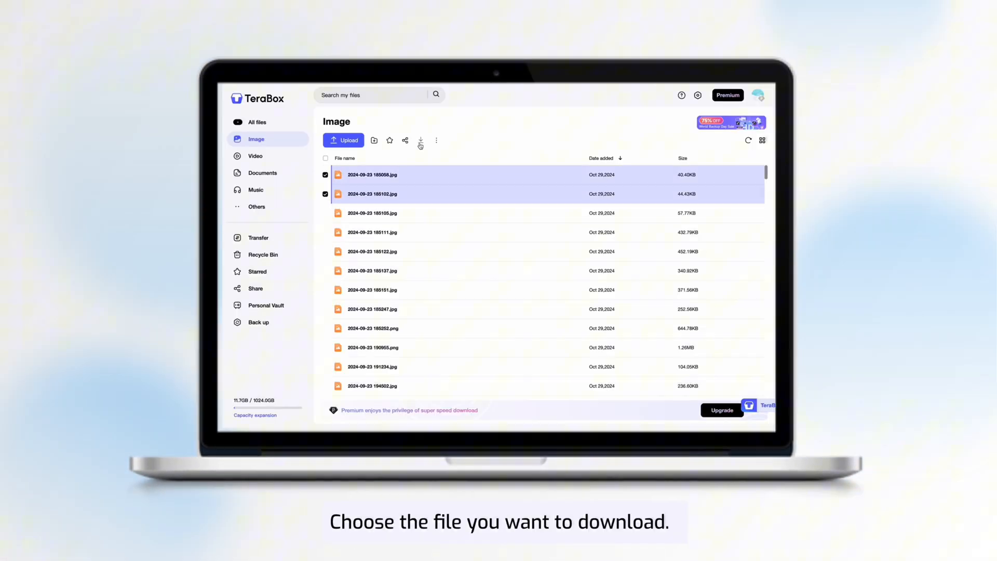
Download the two selected 2024-09-23 images to Downloads, toggling 'Set as default path' and browsing for another folder
click(420, 140)
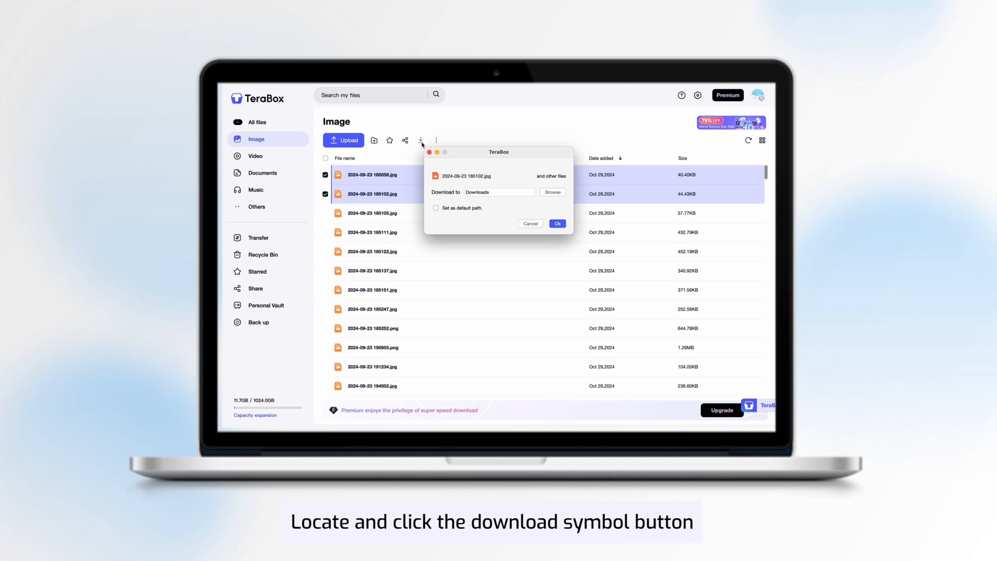
click(435, 208)
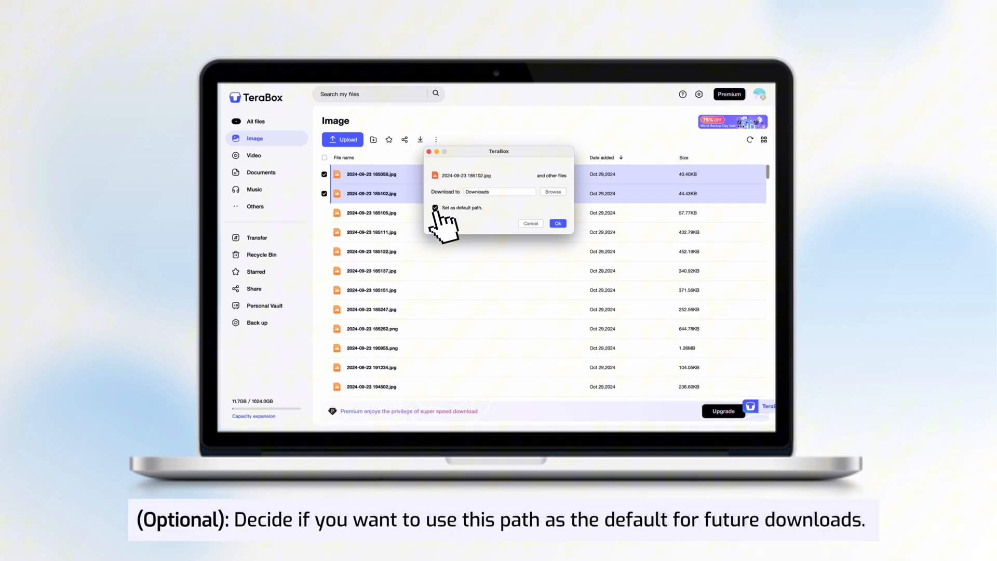
click(435, 208)
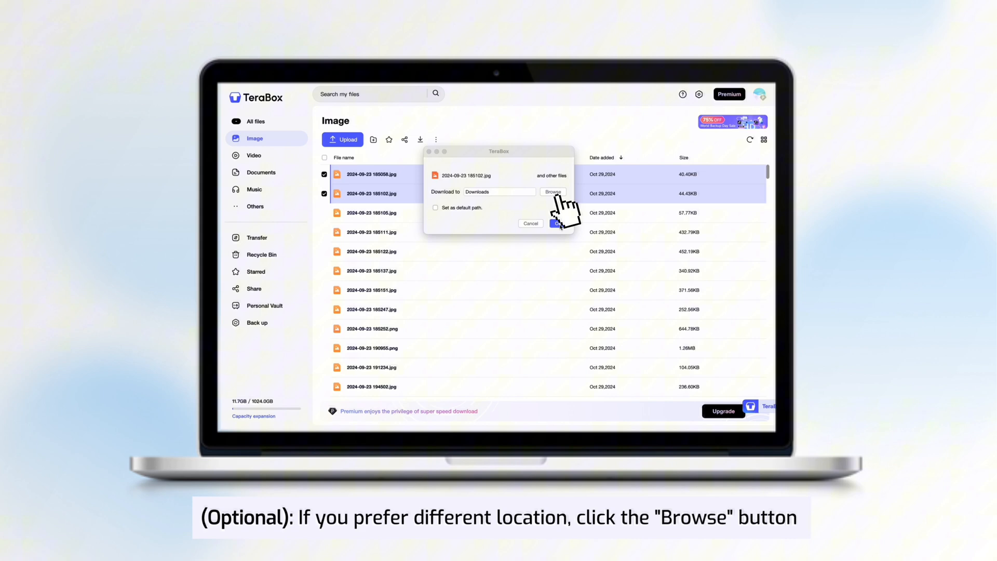
click(558, 223)
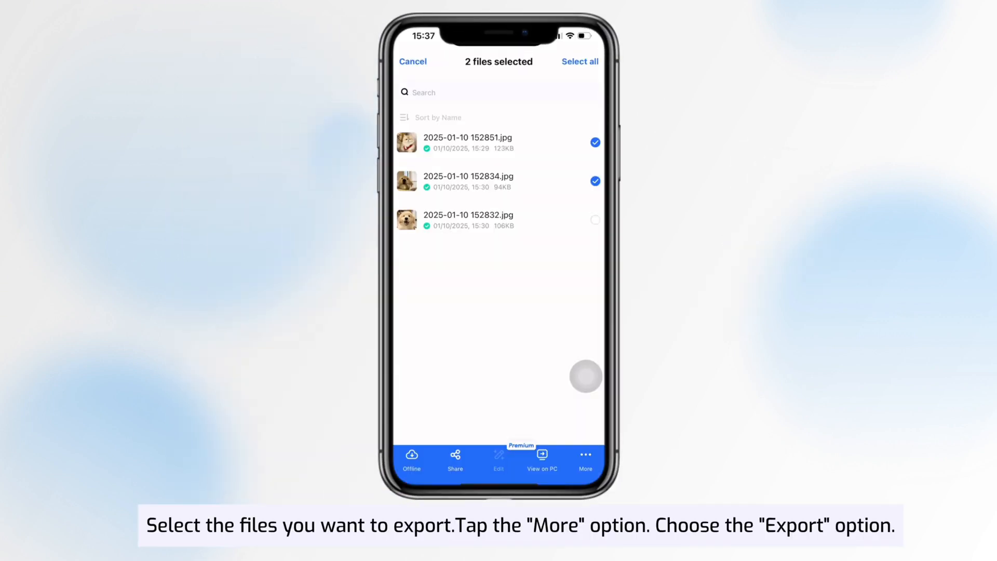
Select the third 2025-01-10 photo and show More actions to reach Export on iPhone
click(594, 219)
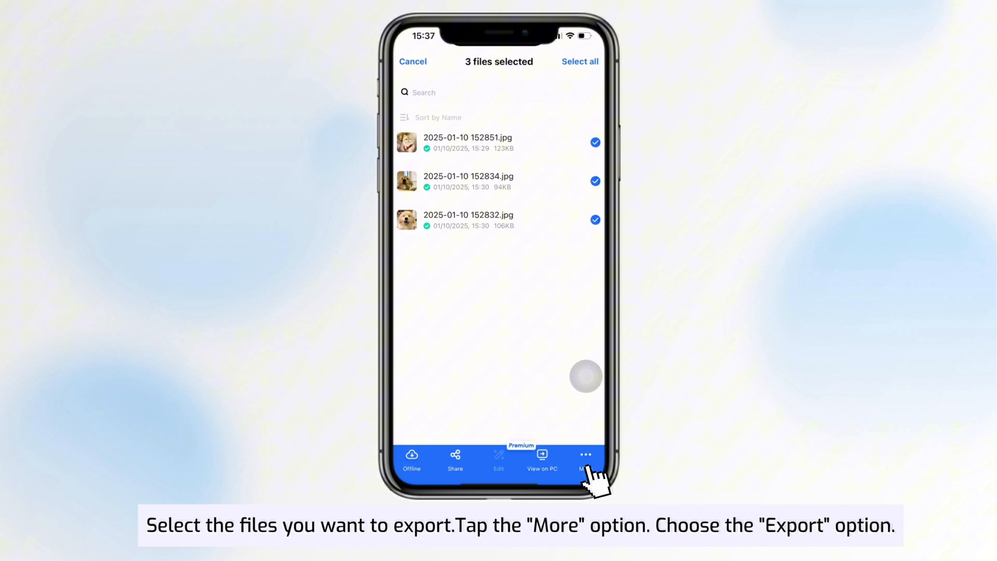
click(584, 454)
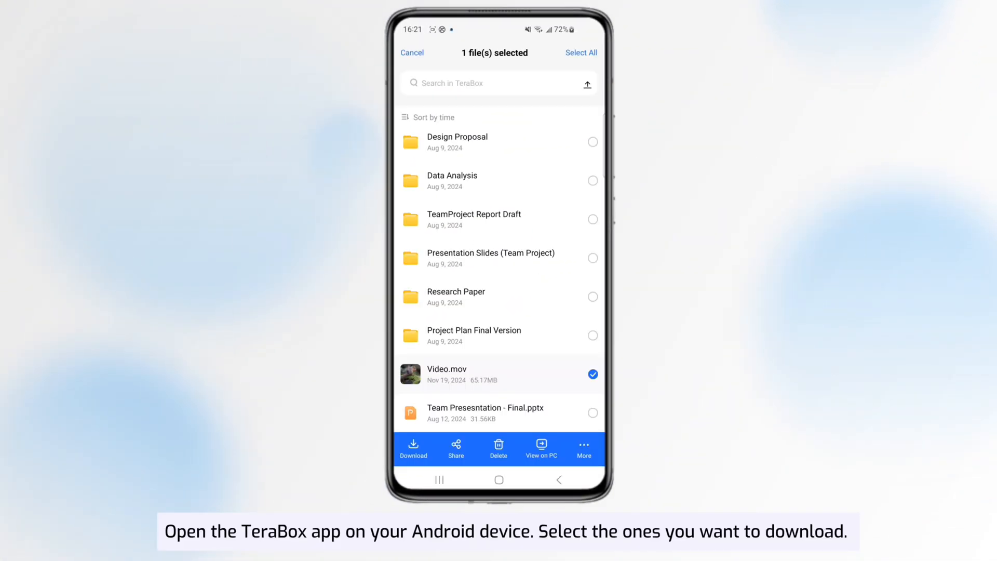
Download Video.mov to local Android storage and play it from the Transfer List
click(414, 447)
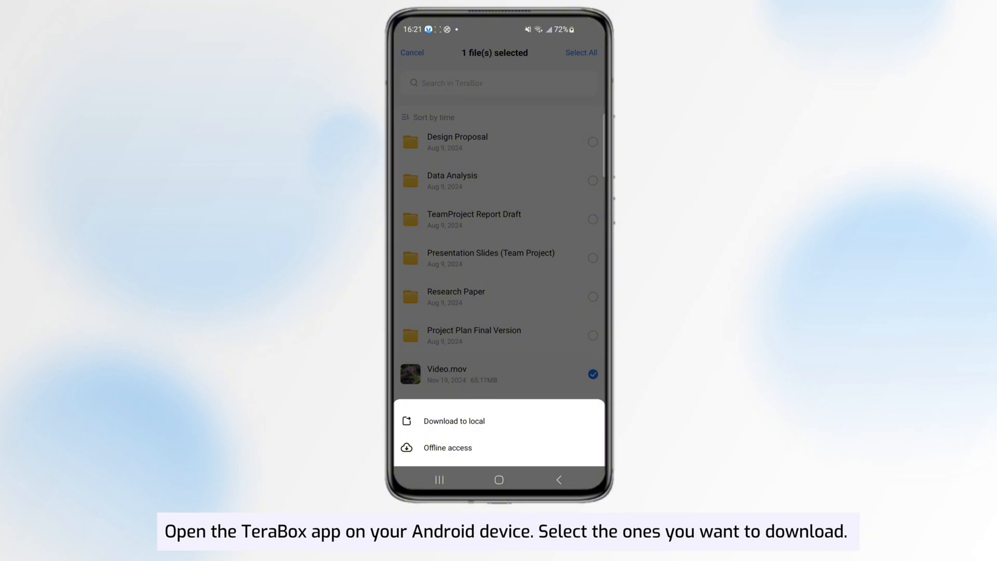
click(454, 420)
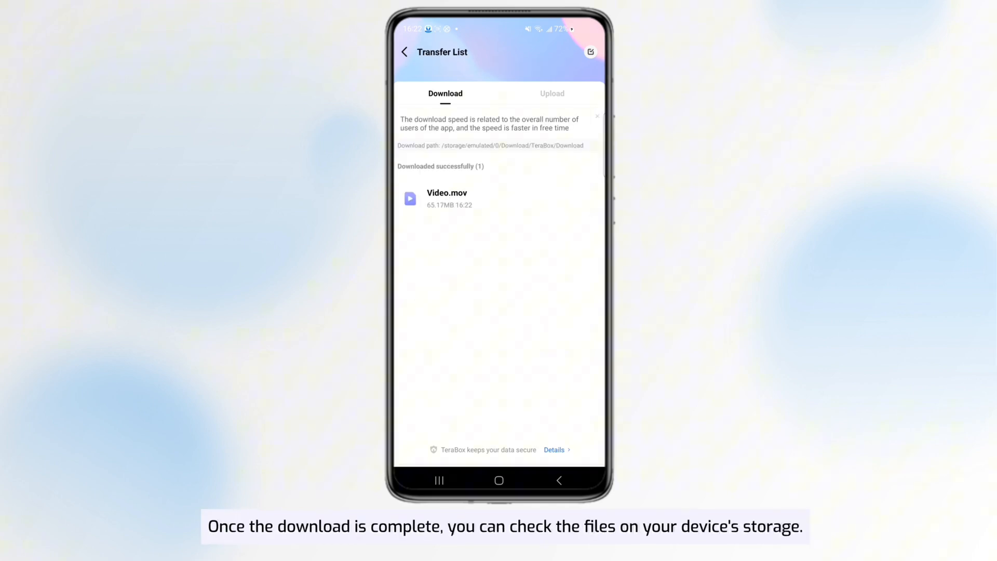
click(446, 198)
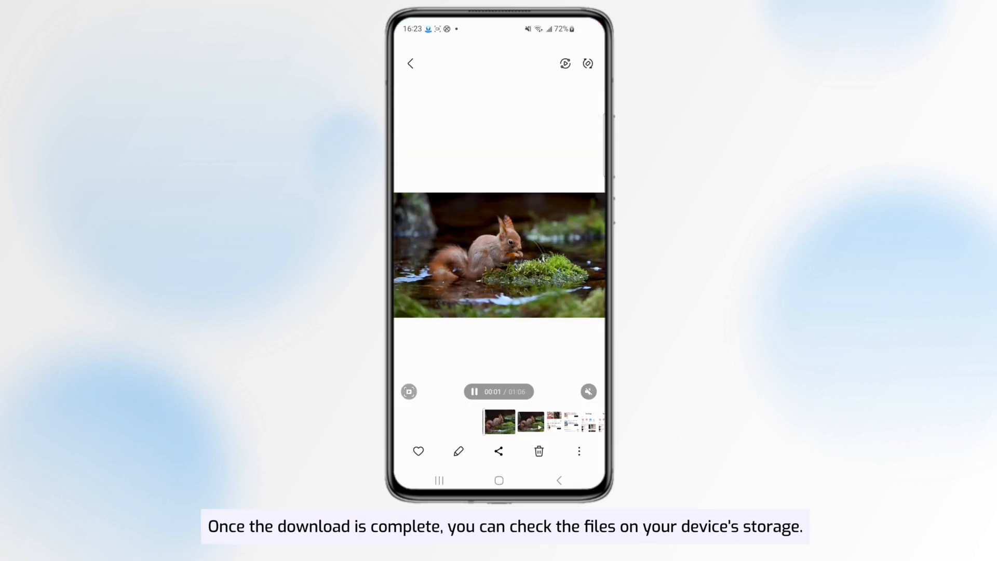